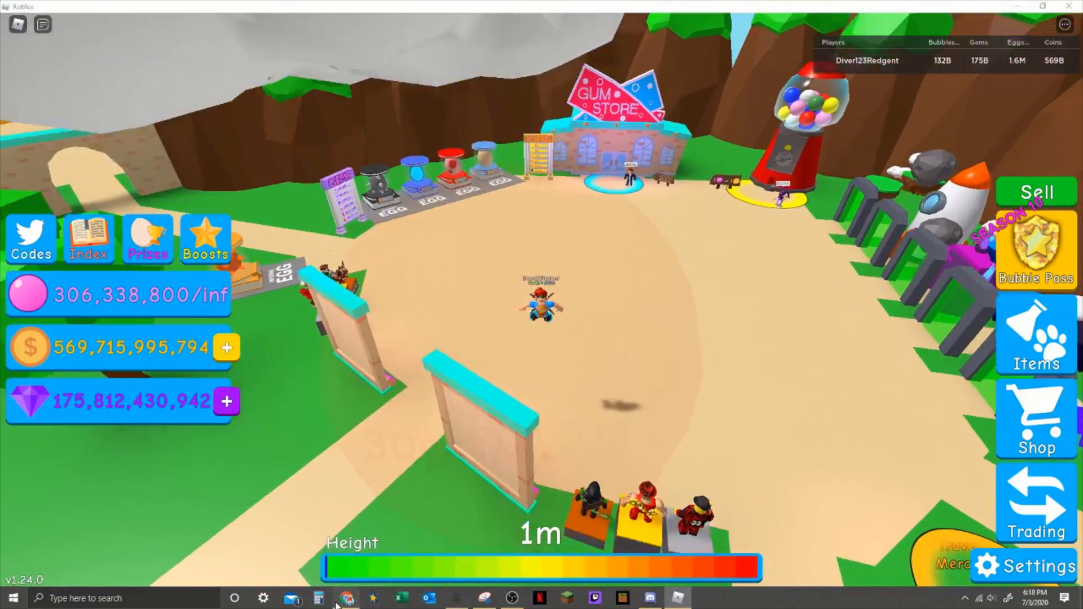
Step: Bring OP Auto Clicker 3.0 up over the Roblox game and enter 100 as the milliseconds interval
click(347, 598)
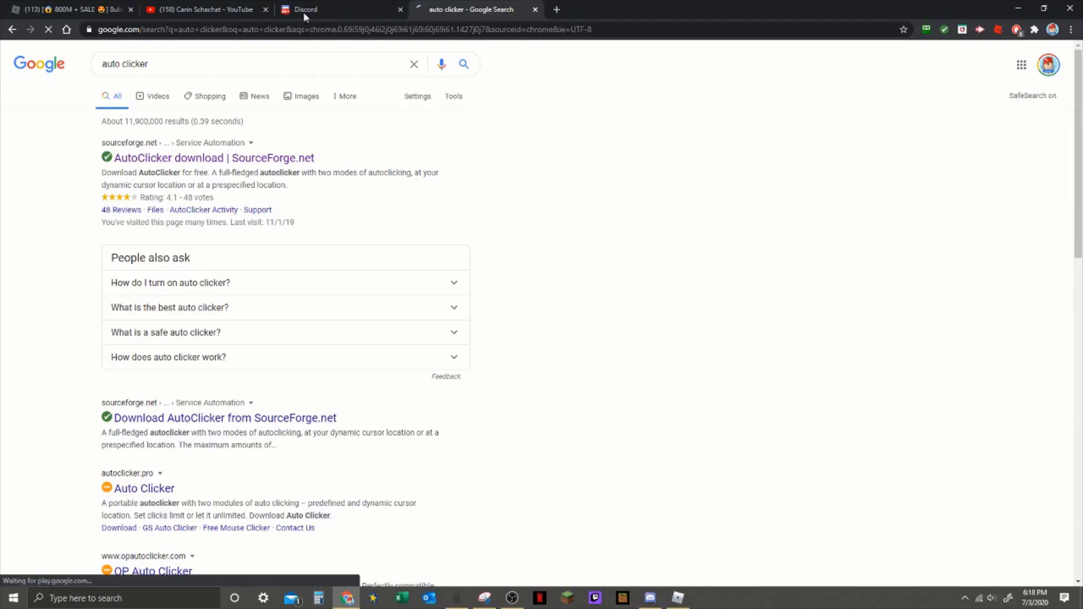
click(213, 158)
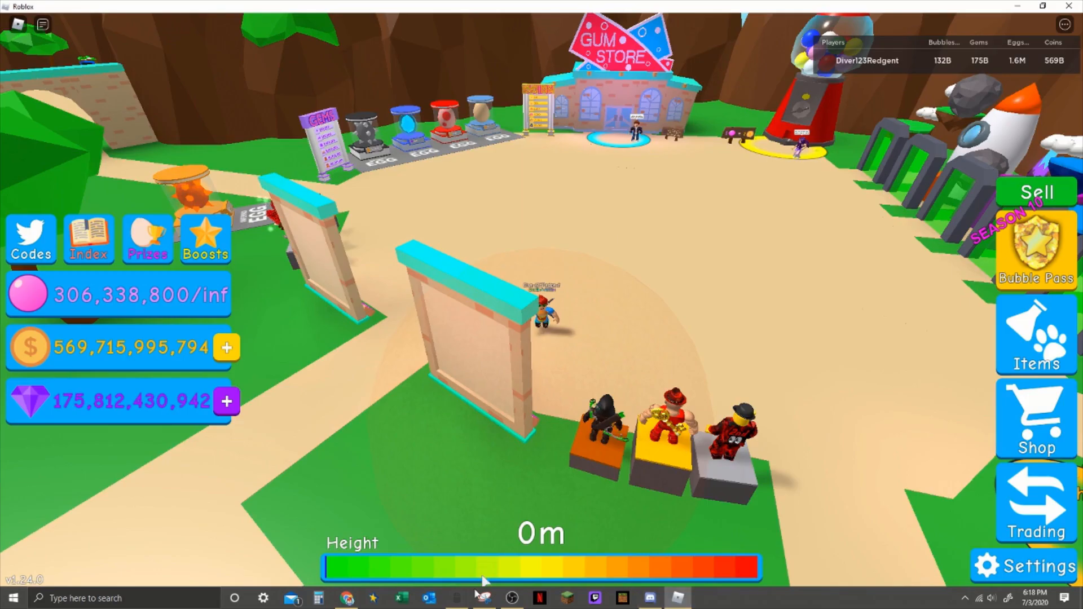
click(455, 597)
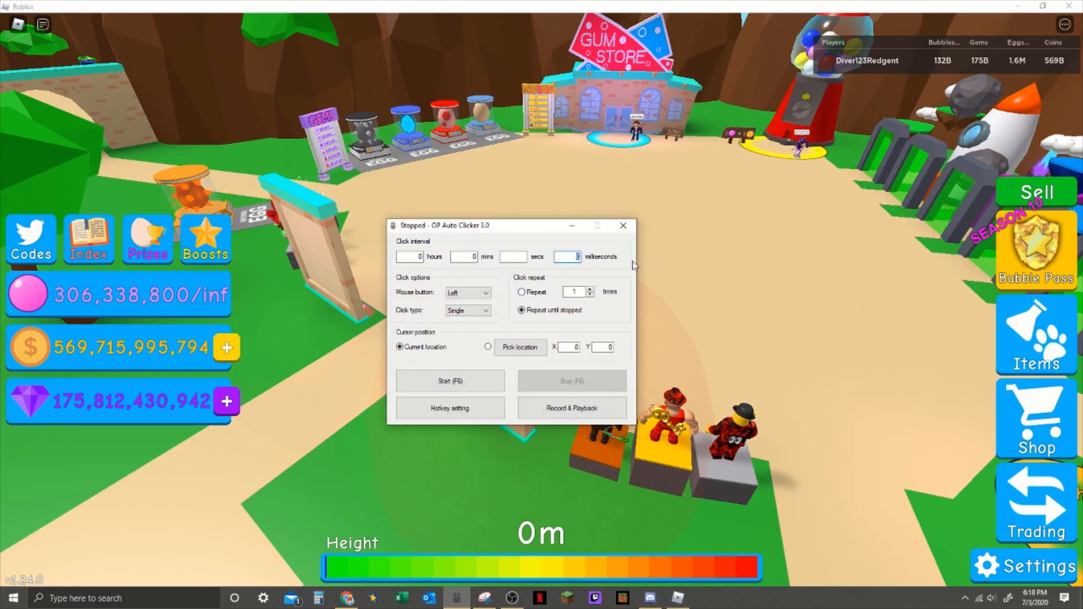
text(1000)
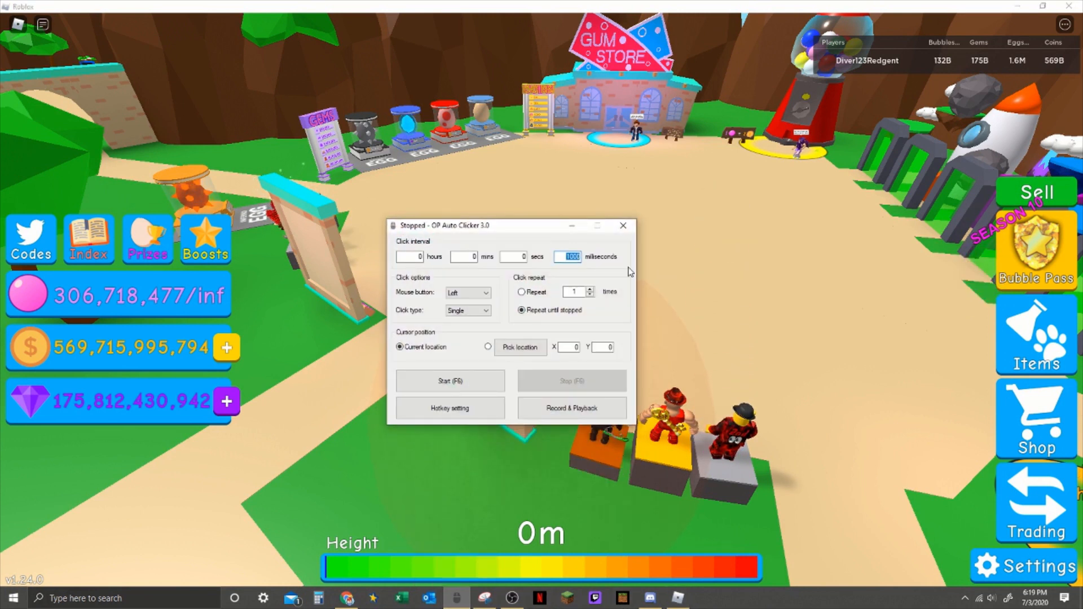
Step: Zero the milliseconds interval, clear the repeat count, and reselect Repeat until stopped
click(621, 226)
text(0)
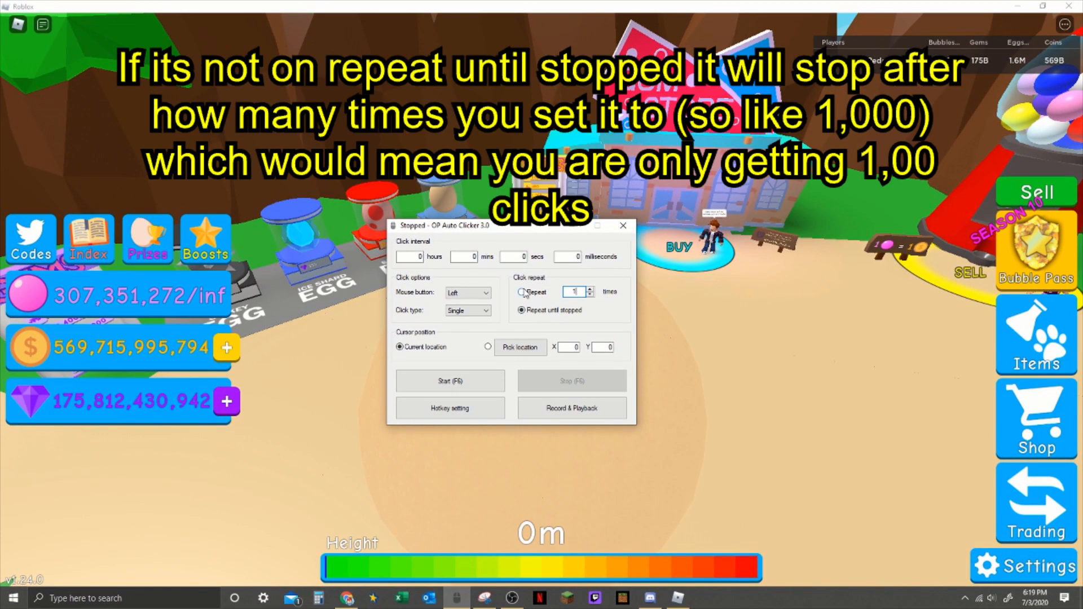
click(522, 291)
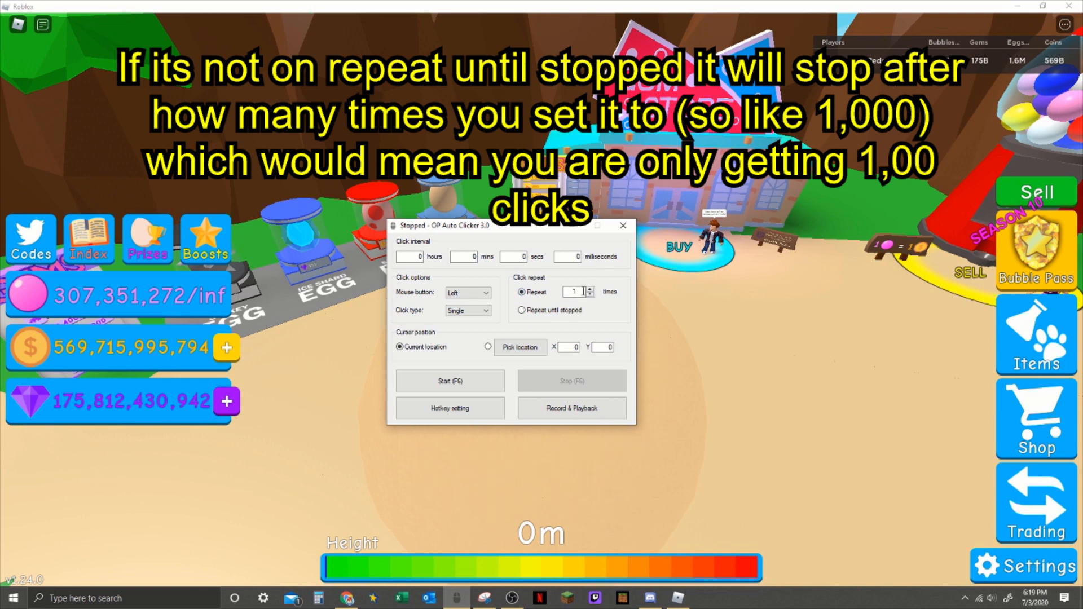
click(575, 292)
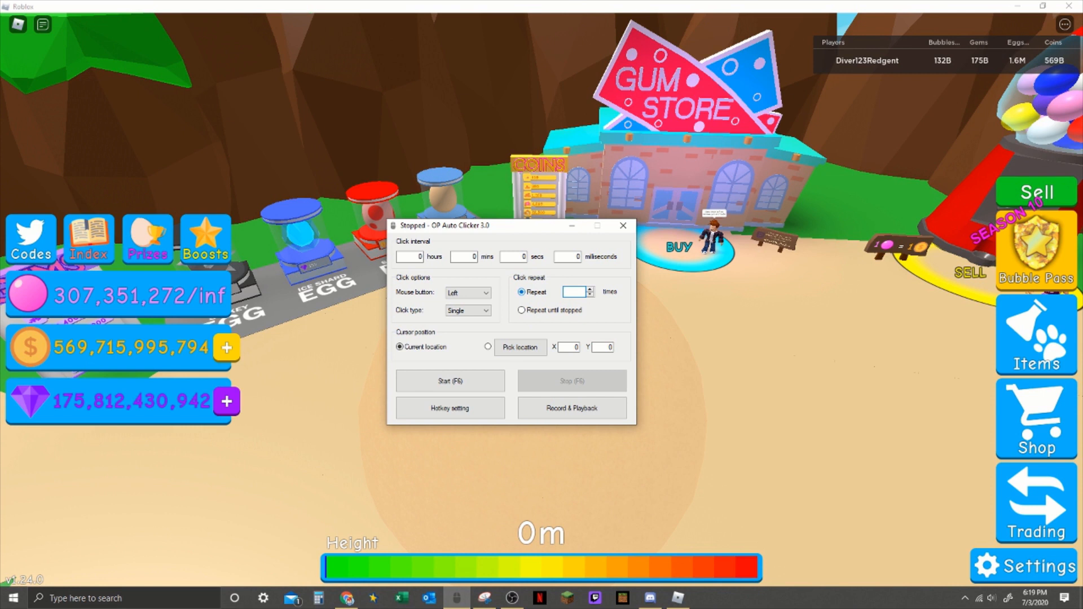
click(521, 310)
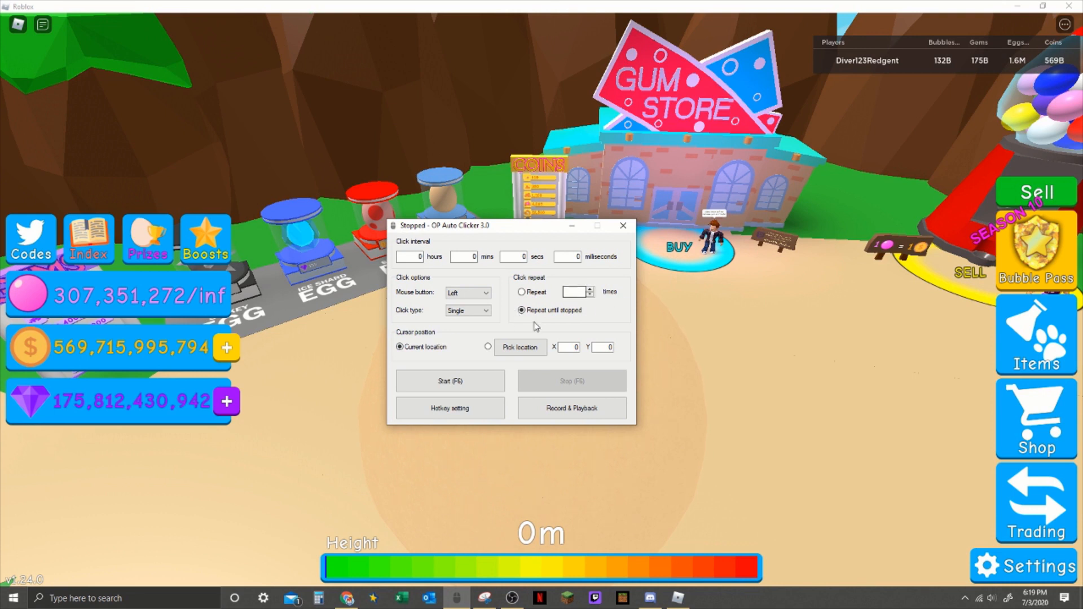
mouse_move(395, 294)
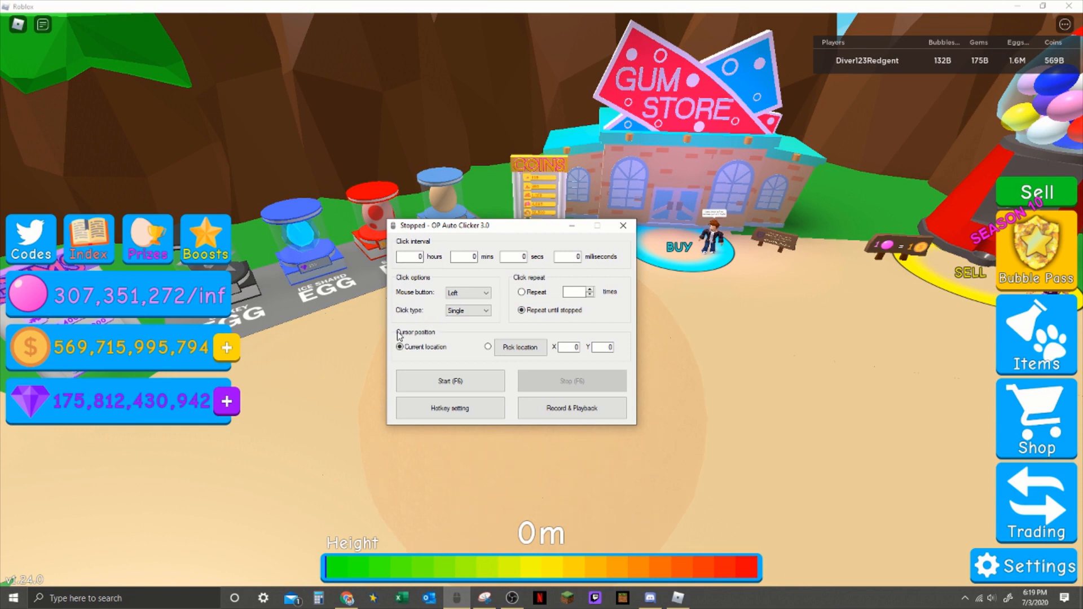
Step: Switch to Pick location and pick the target spot (X 921, Y 480) in the game
click(400, 346)
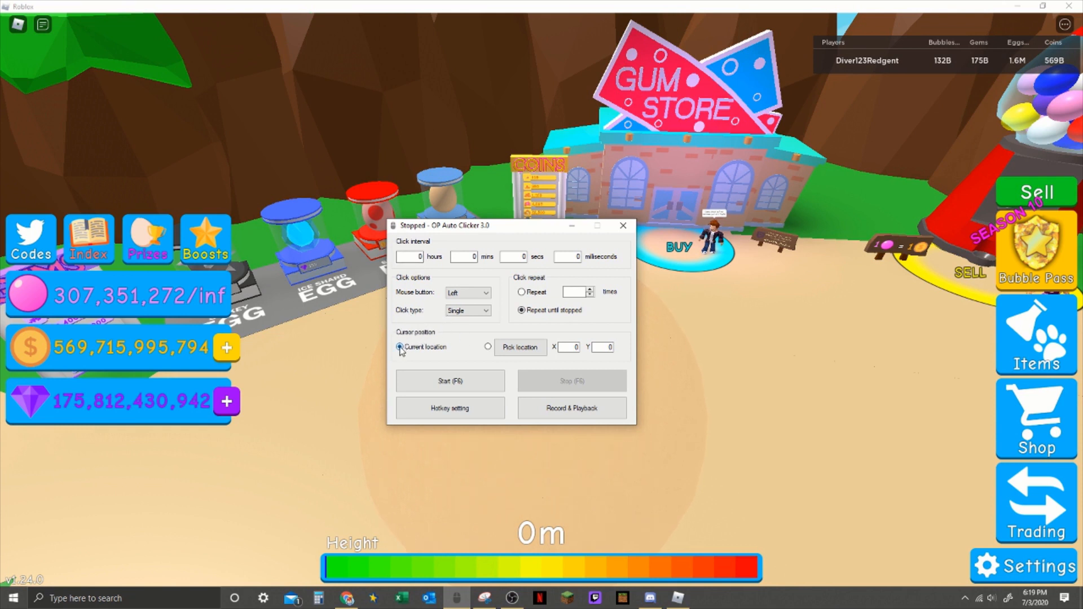
mouse_move(490, 347)
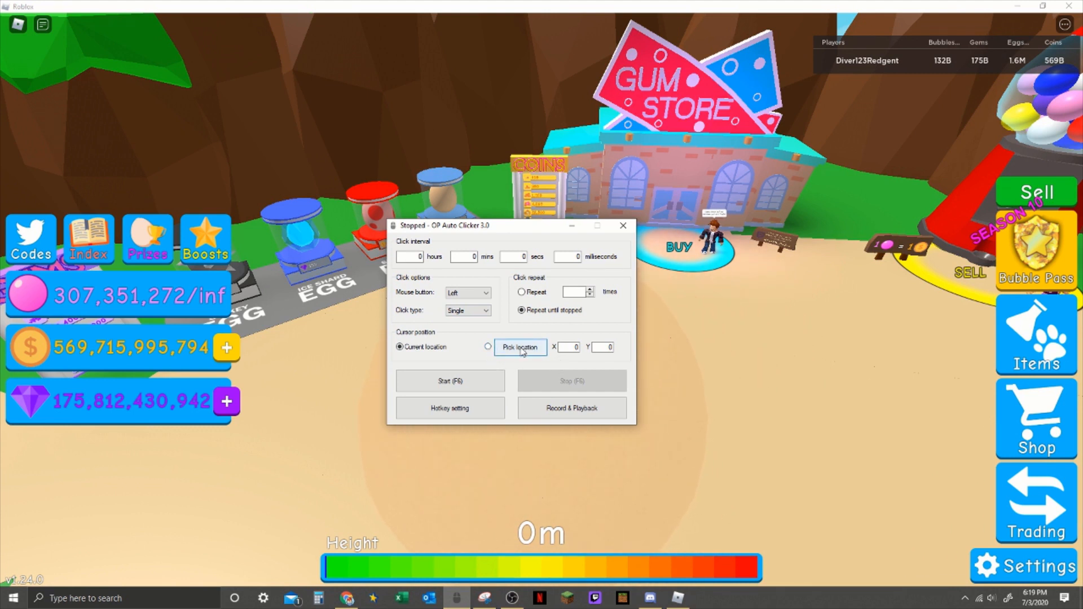
click(489, 345)
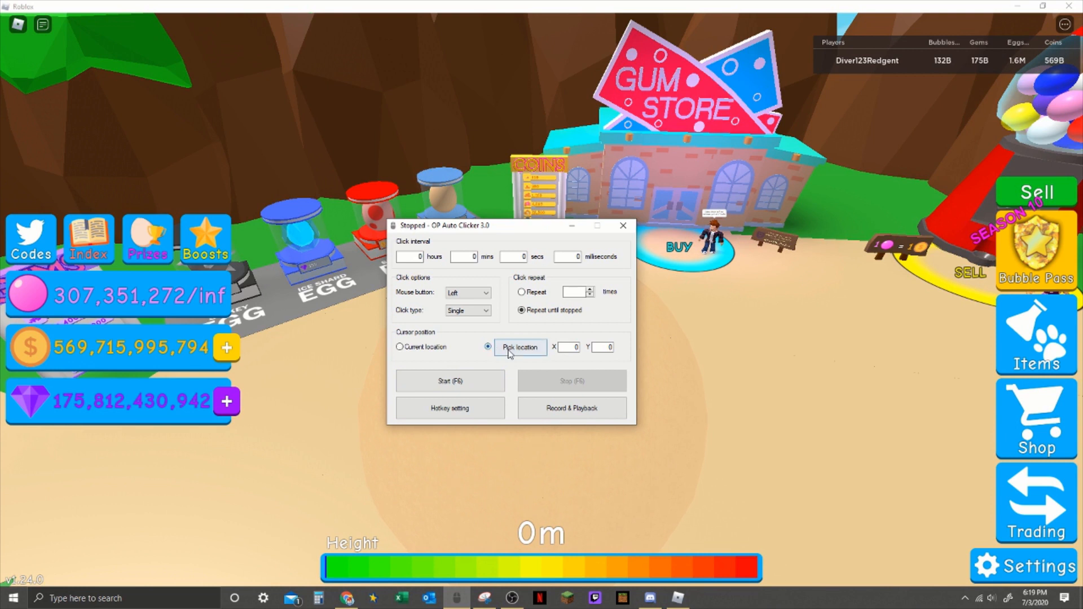
click(520, 347)
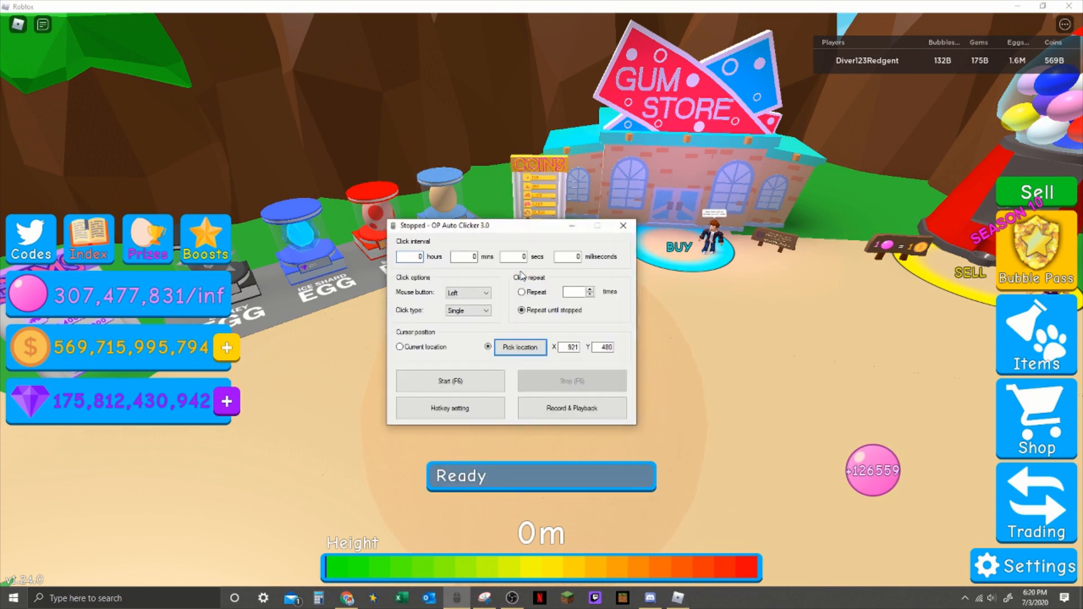
click(621, 225)
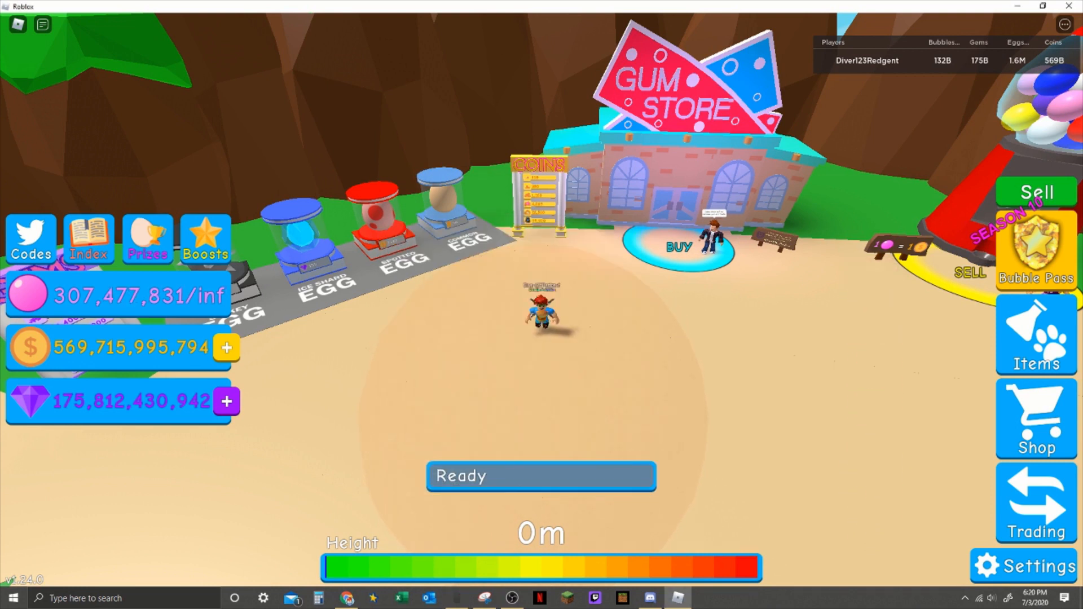